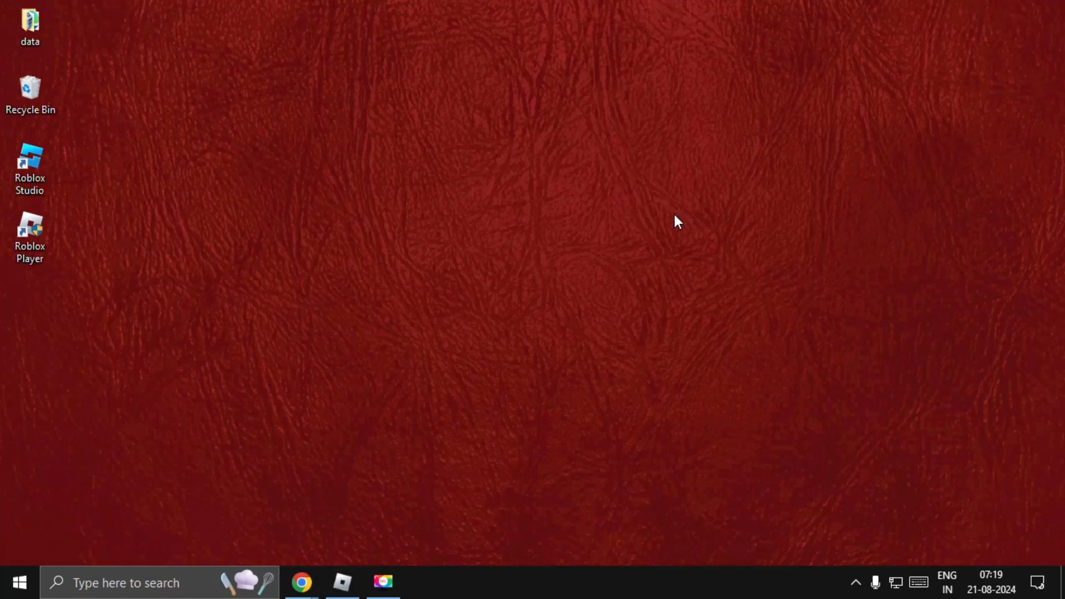
mouse_move(435, 247)
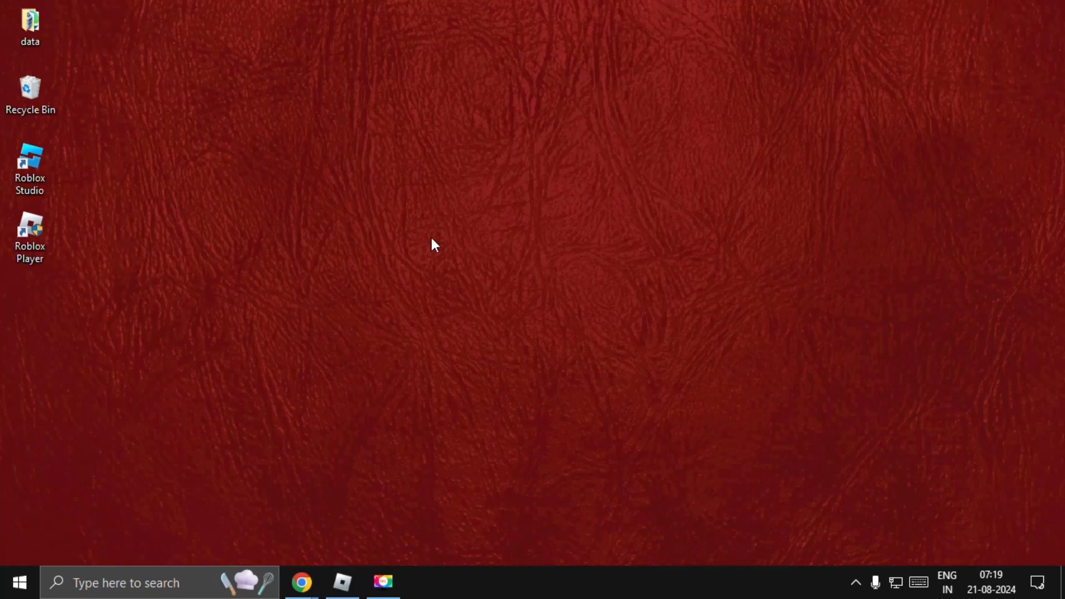
mouse_move(824, 267)
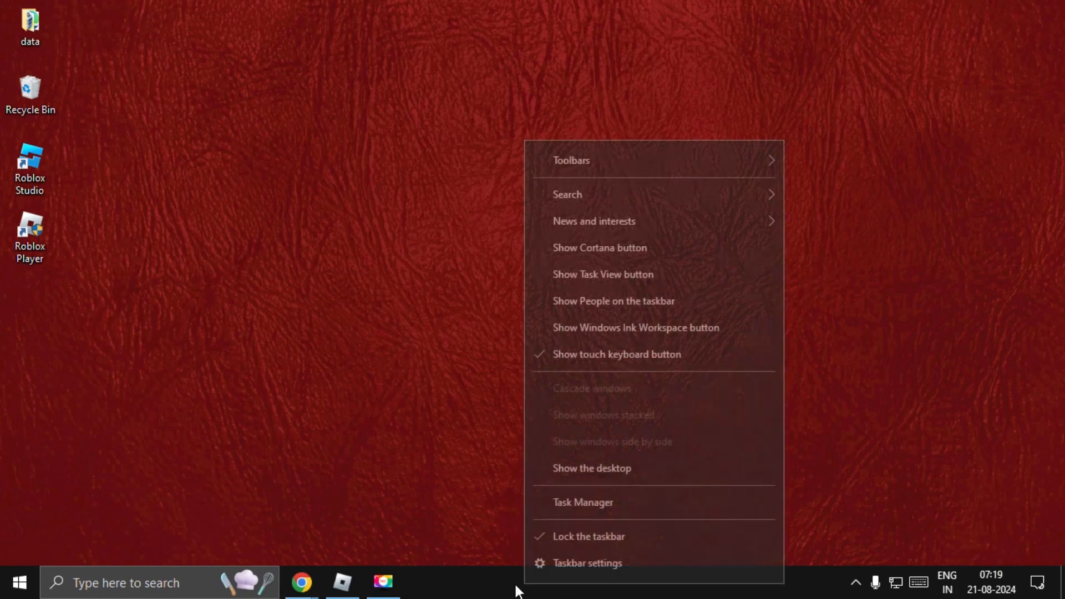
- End the Roblox Game Client process in Task Manager so Roblox is fully closed
left_click(582, 501)
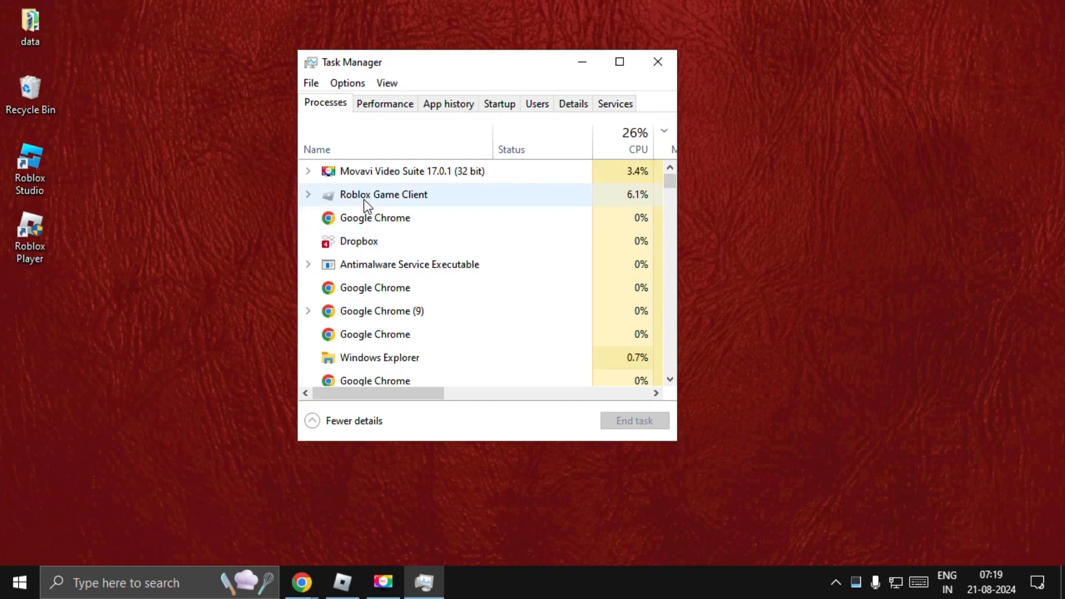
left_click(383, 194)
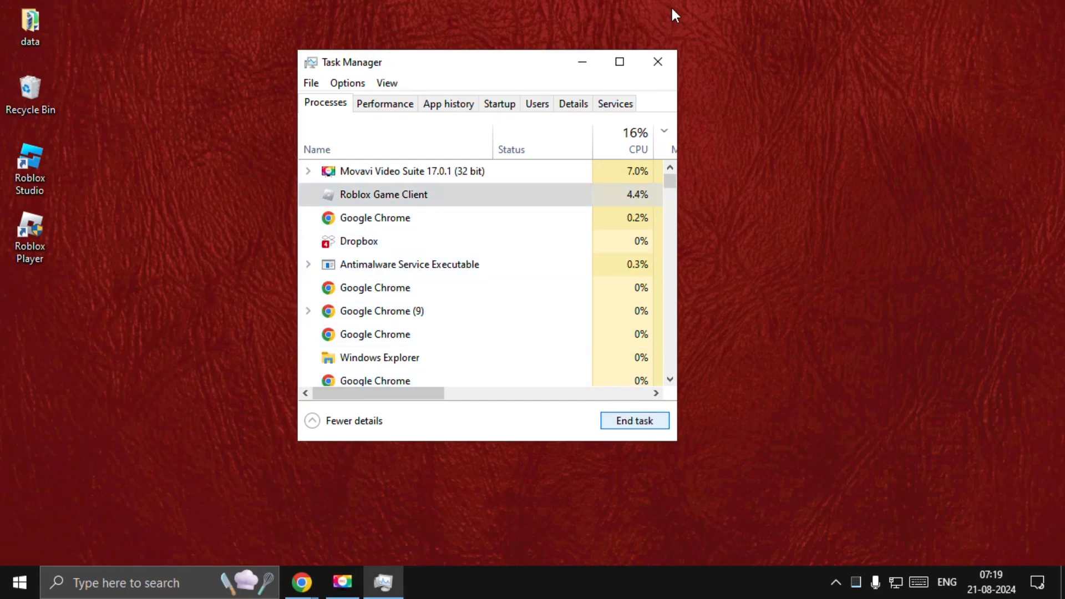
left_click(656, 63)
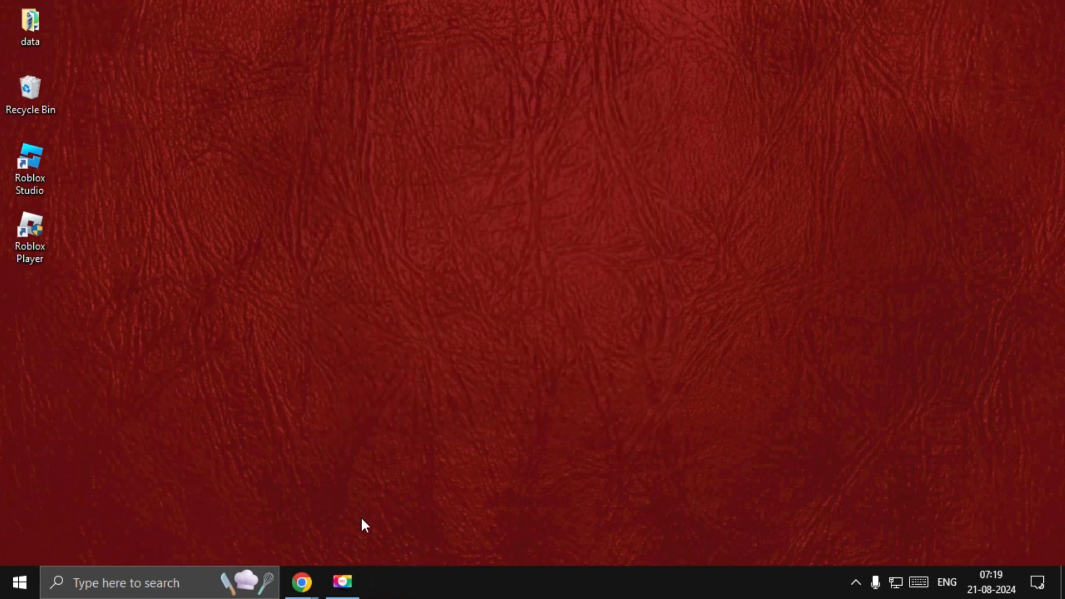
- Delete the last hour's cookies and cached images and files in Chrome, then close the browser
left_click(300, 583)
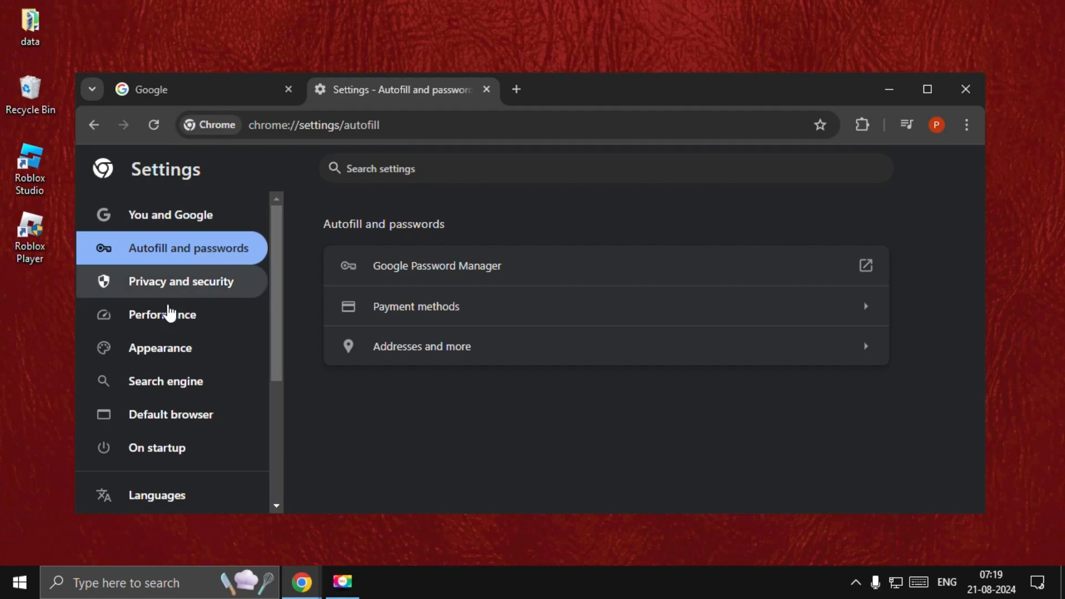
left_click(181, 281)
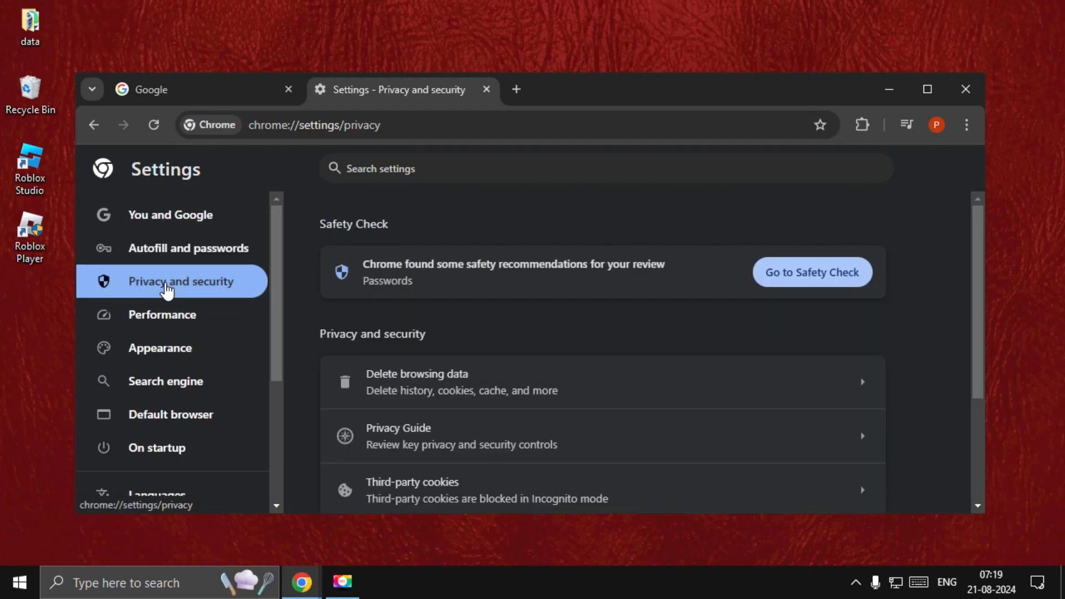
mouse_move(445, 381)
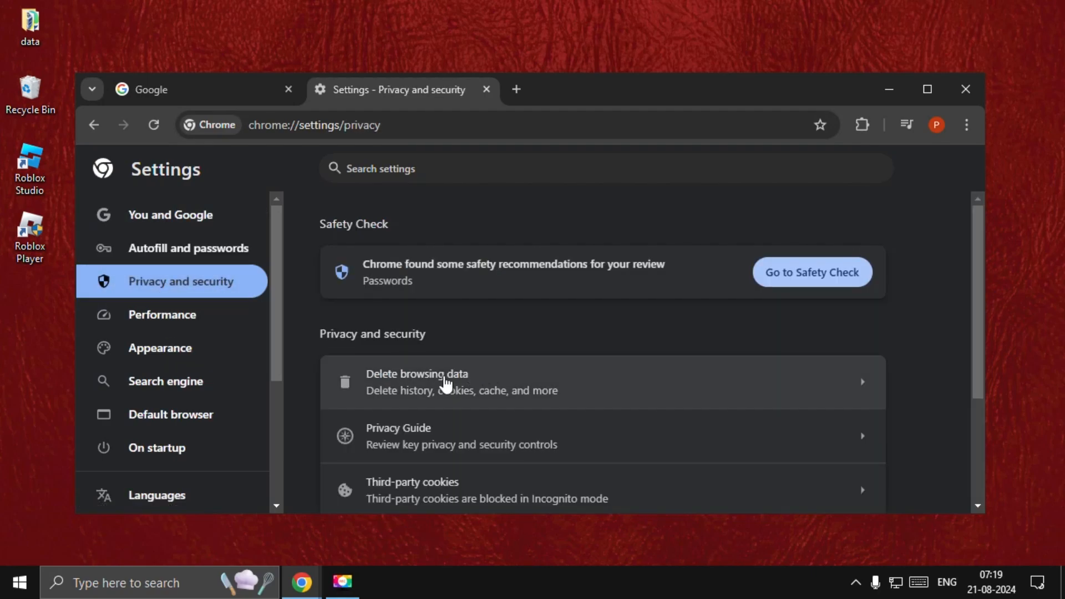
left_click(417, 380)
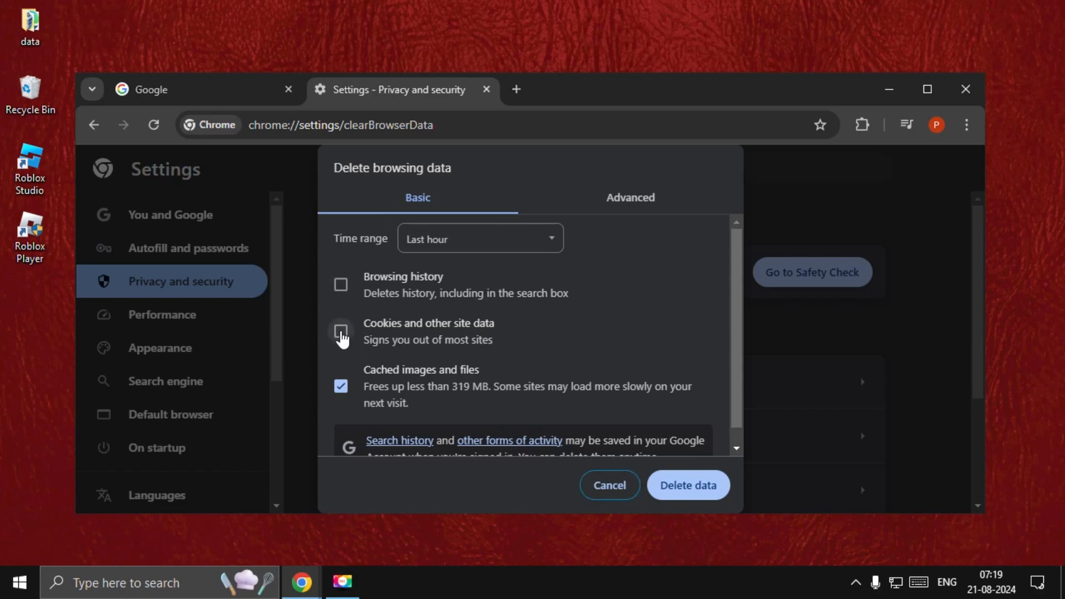
left_click(341, 331)
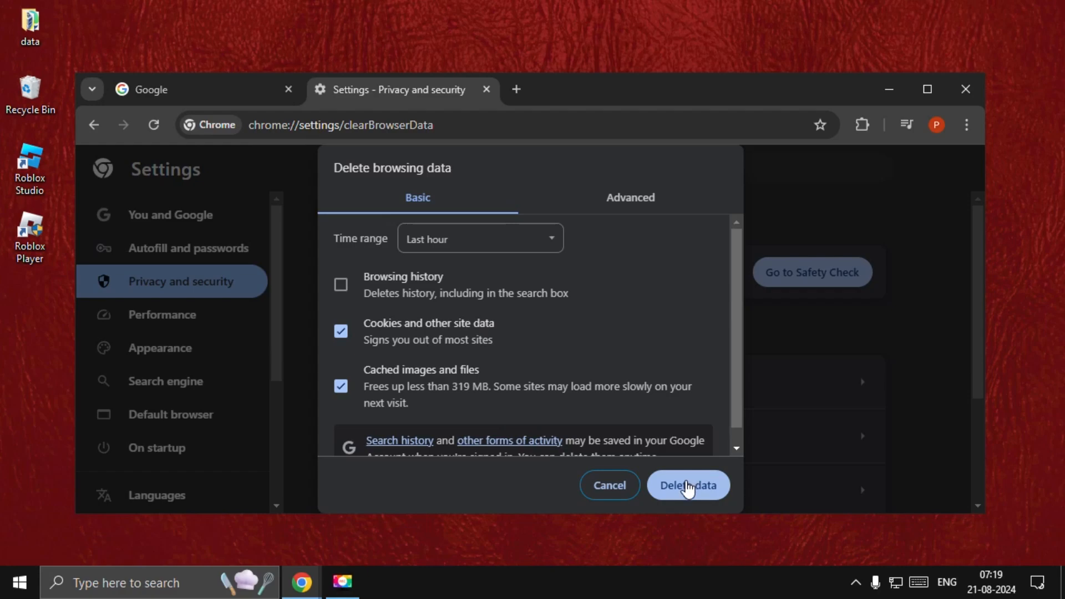
mouse_move(927, 109)
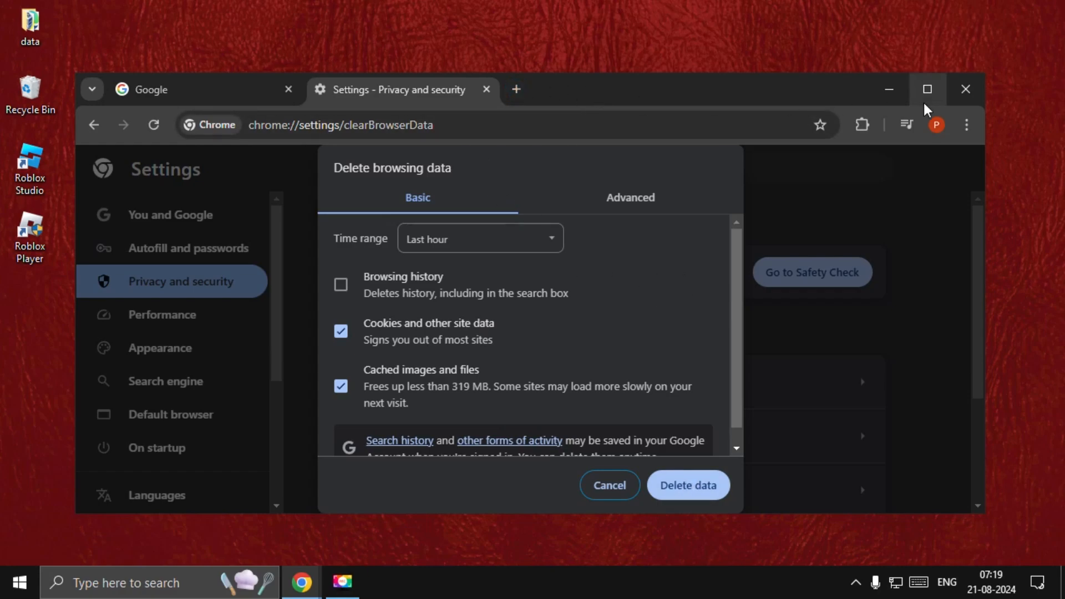
left_click(965, 89)
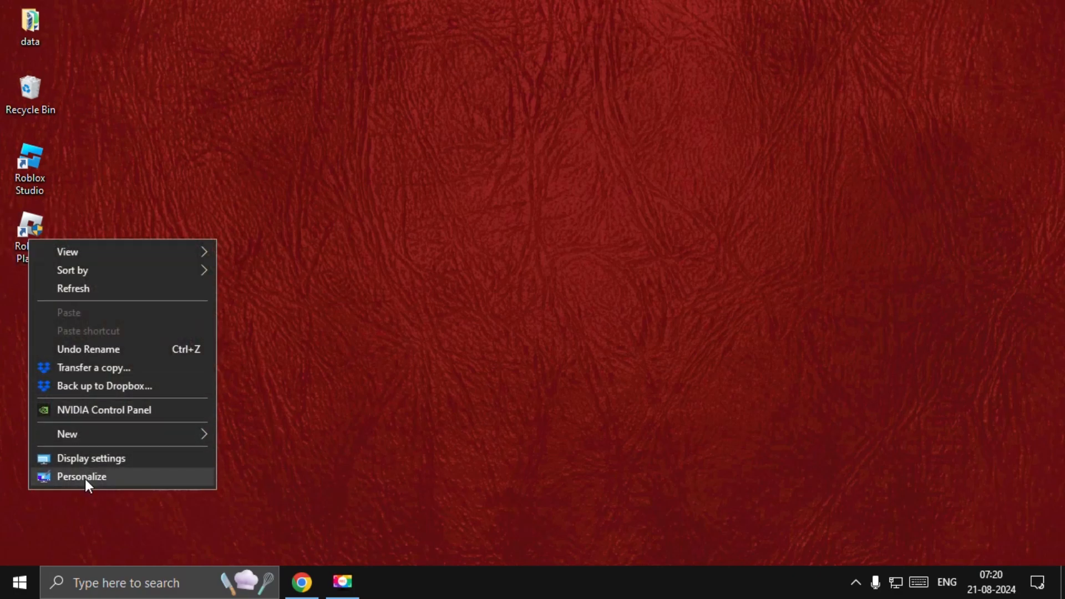
- Enable 'Run this program as an administrator' on the Roblox Player shortcut's Compatibility settings
left_click(81, 476)
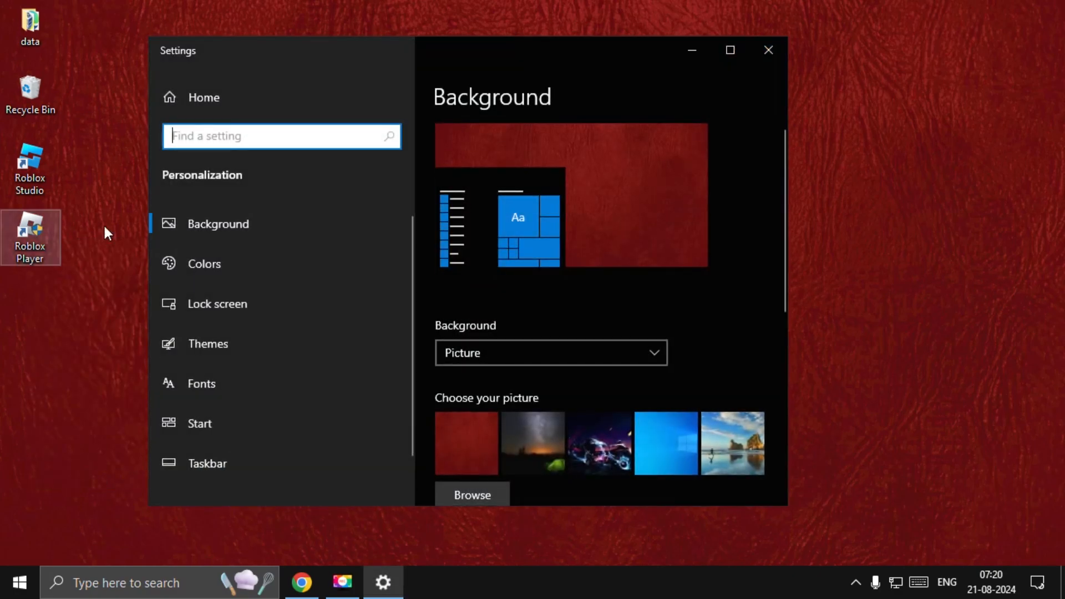
right_click(31, 230)
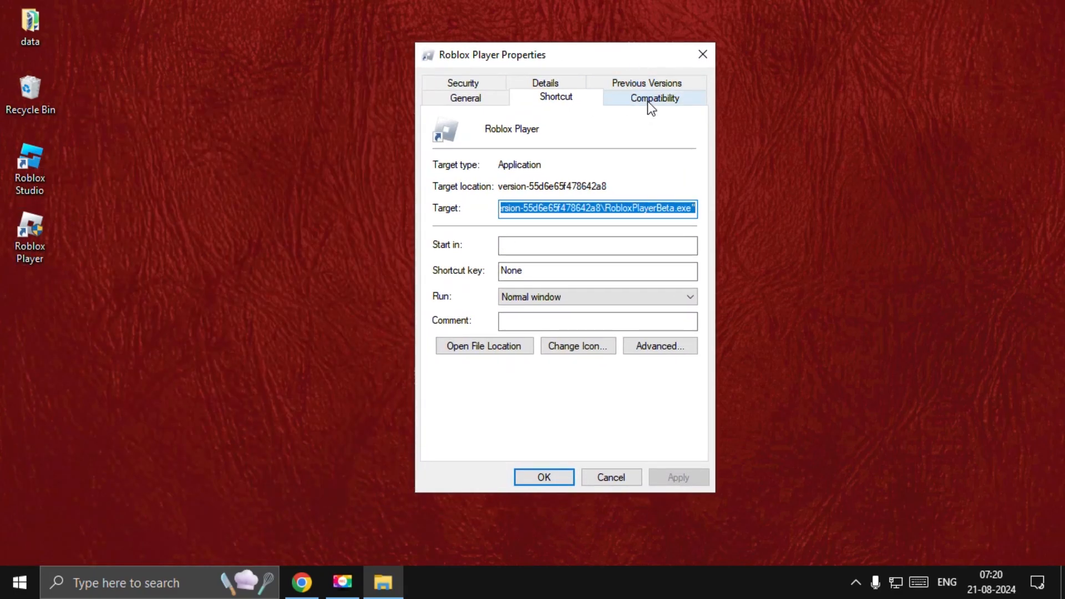
left_click(654, 98)
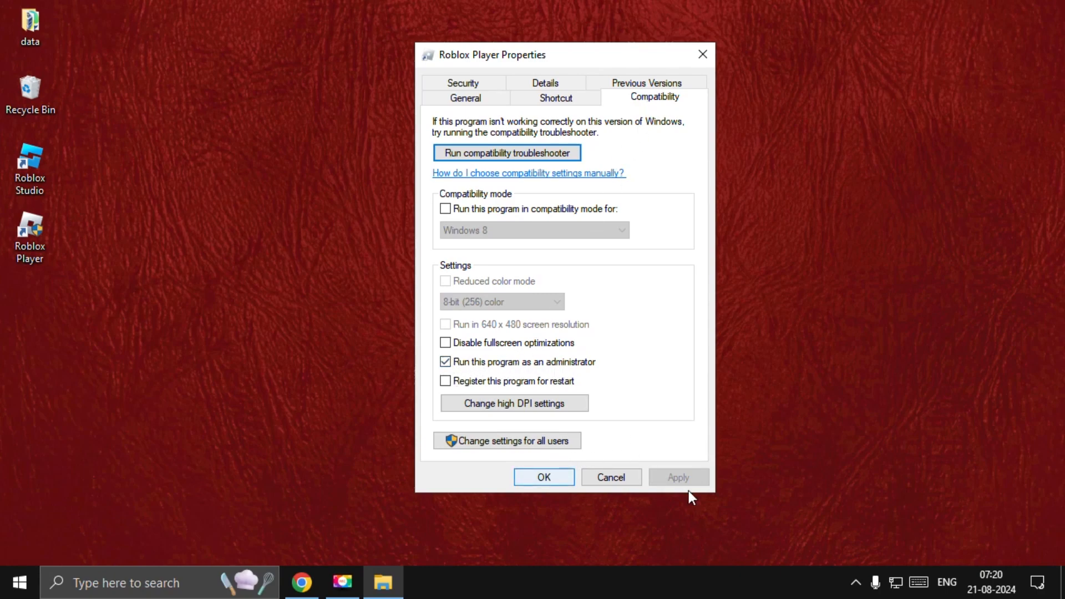
left_click(543, 477)
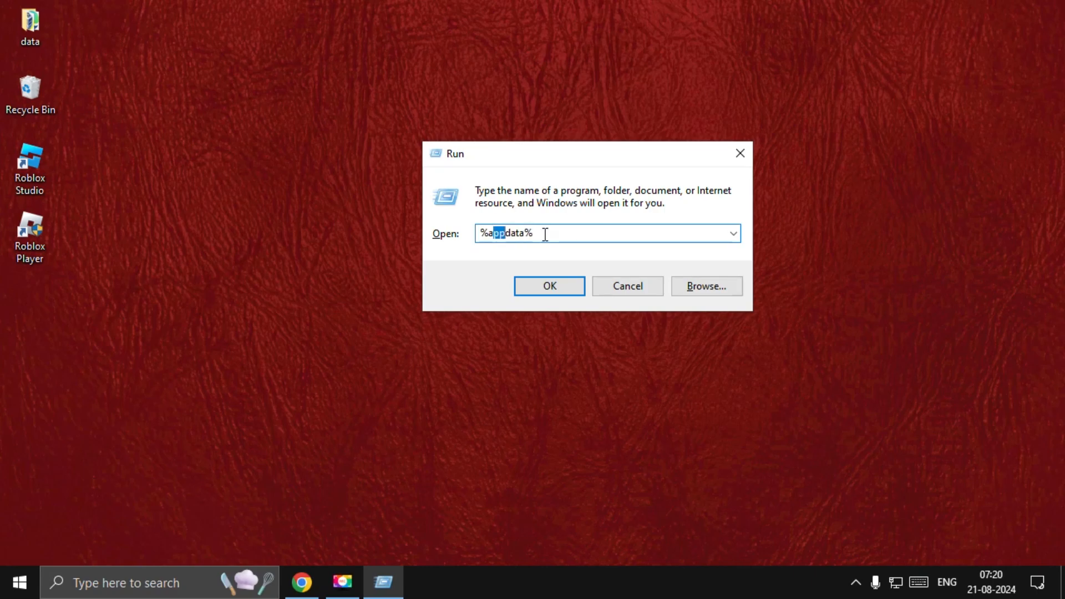
- Open the Roaming AppData folder via Run with %appdata%
left_click(549, 285)
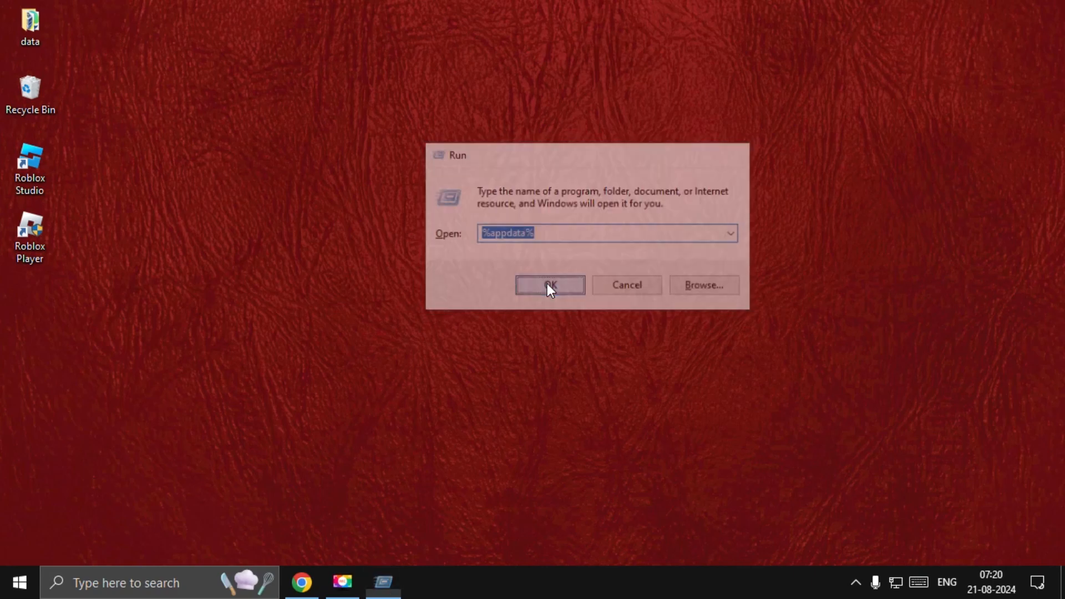
left_click(549, 285)
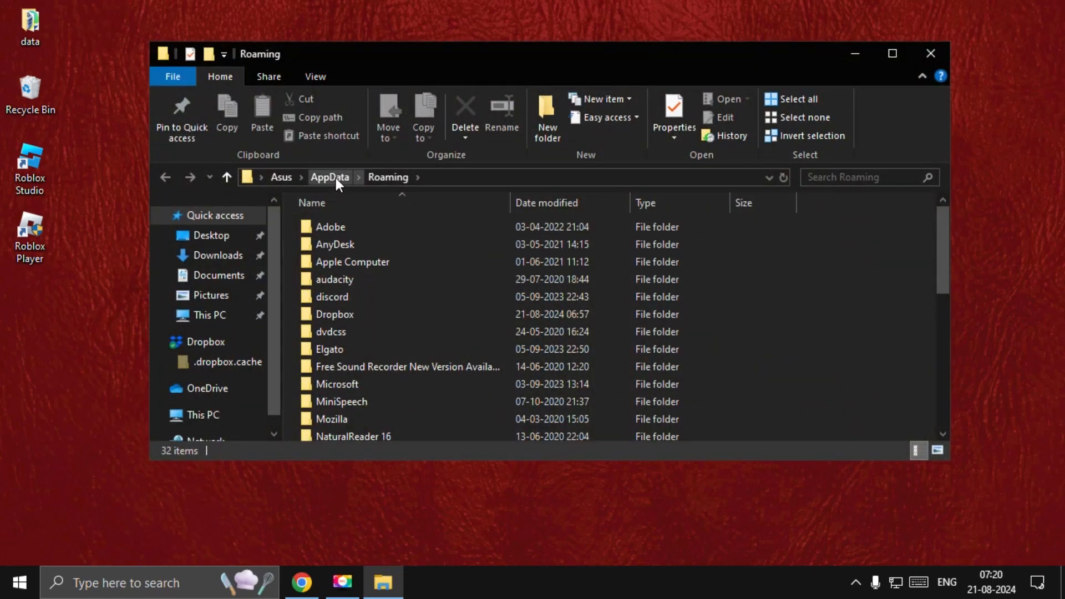
- Delete the Roblox folder from AppData Local Temp and close File Explorer
left_click(329, 178)
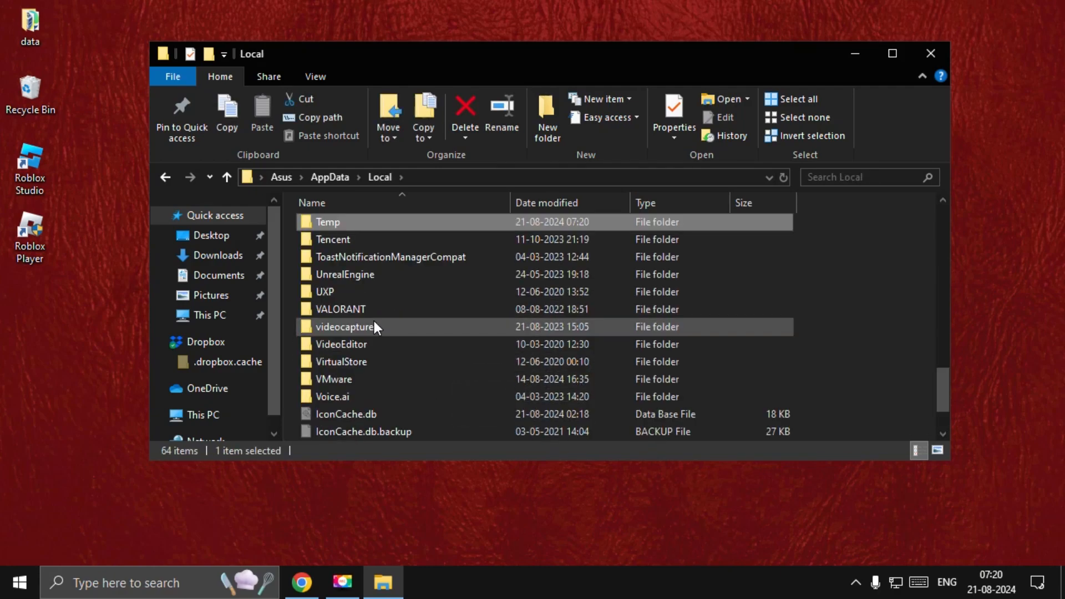
double_click(326, 222)
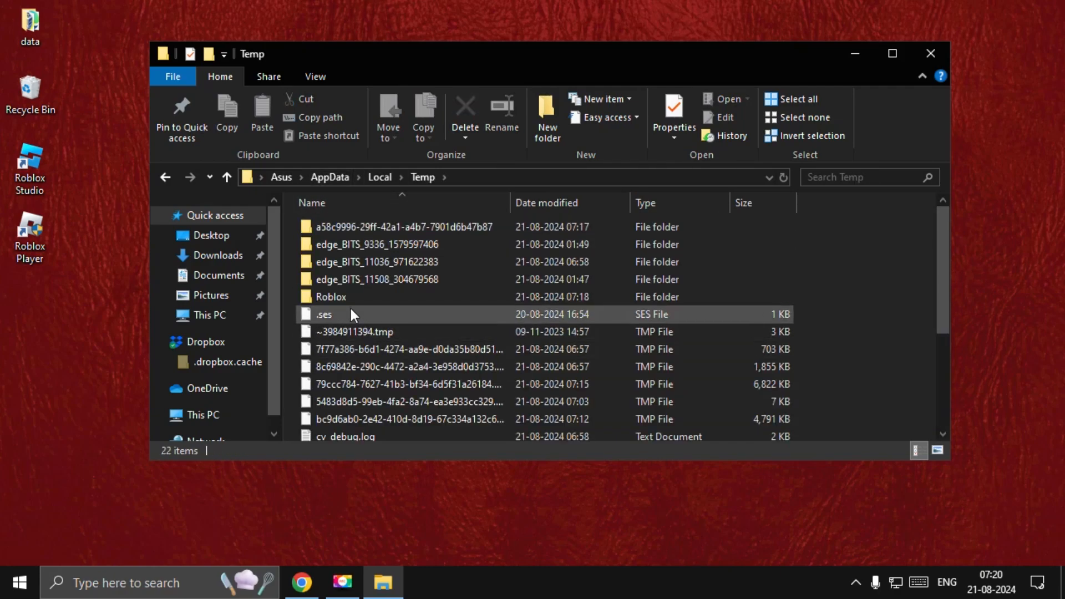
right_click(331, 297)
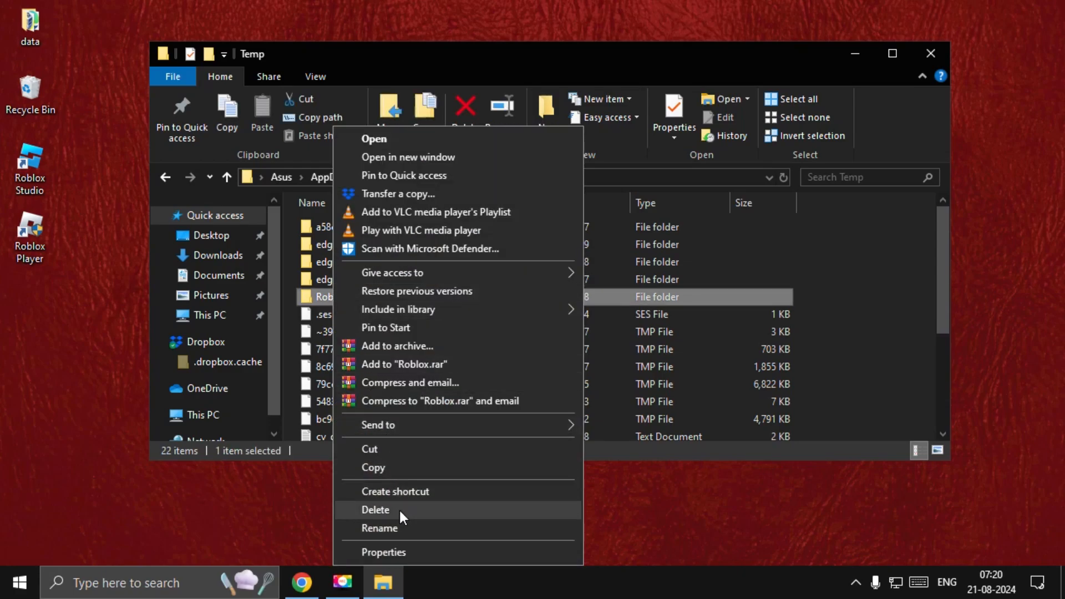
left_click(375, 509)
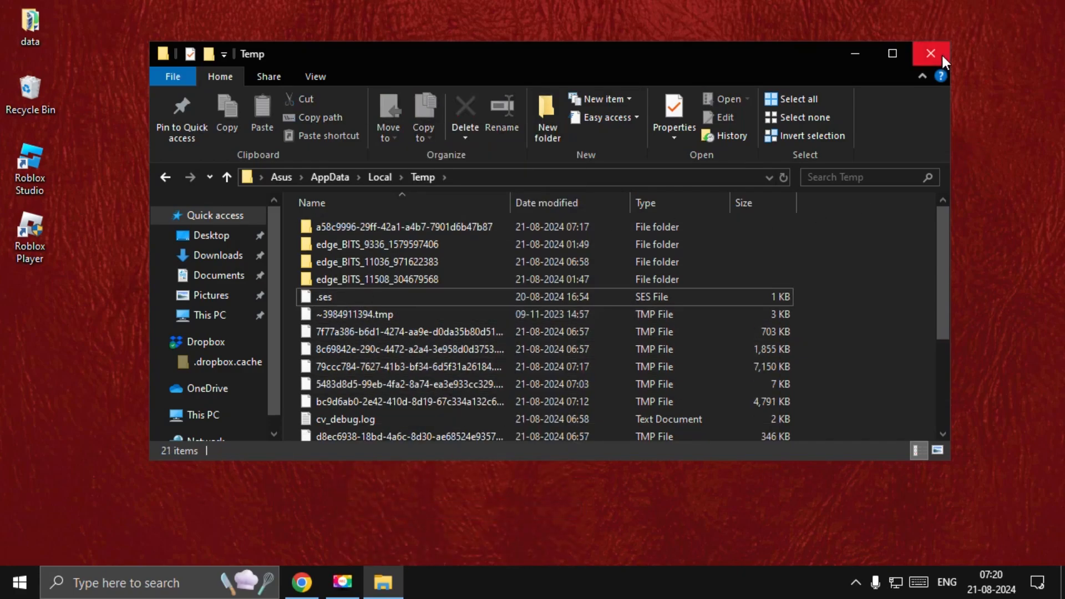
left_click(929, 53)
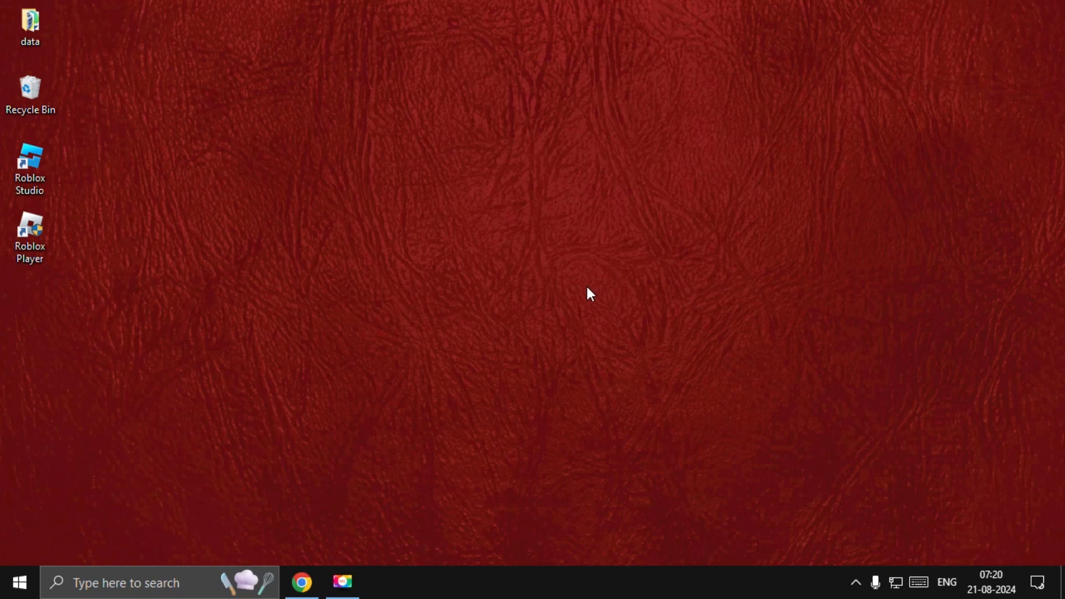